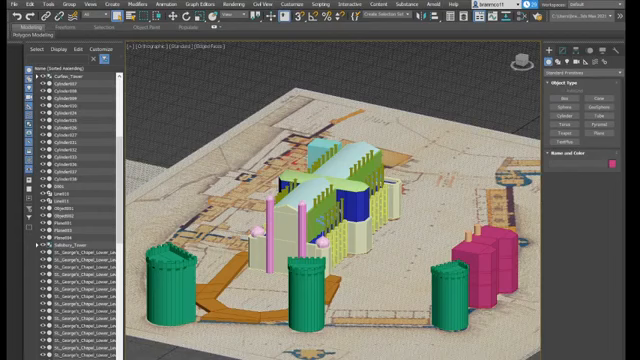
pyautogui.moveTo(207, 330)
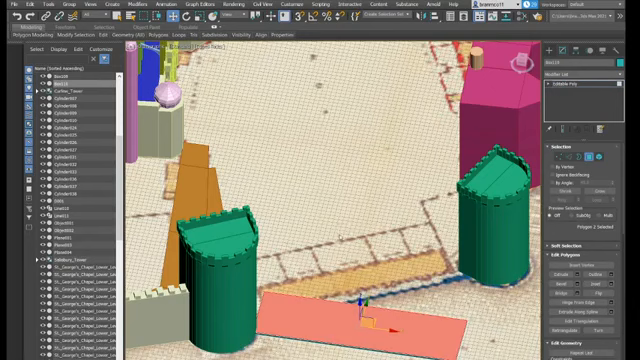
pyautogui.click(370, 305)
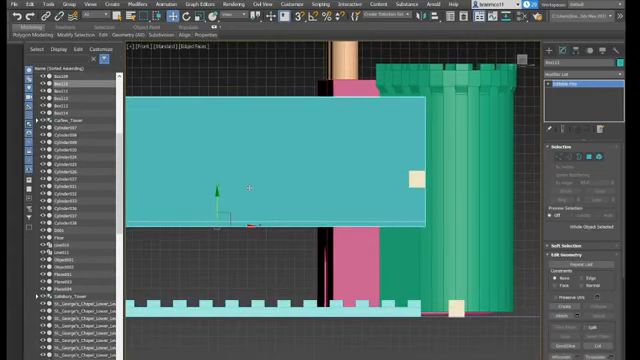
pyautogui.moveTo(252, 204)
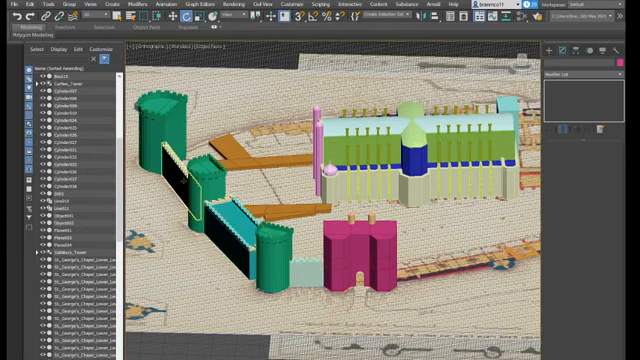
# Select the short pale wall block beside the front green round tower
pyautogui.click(305, 263)
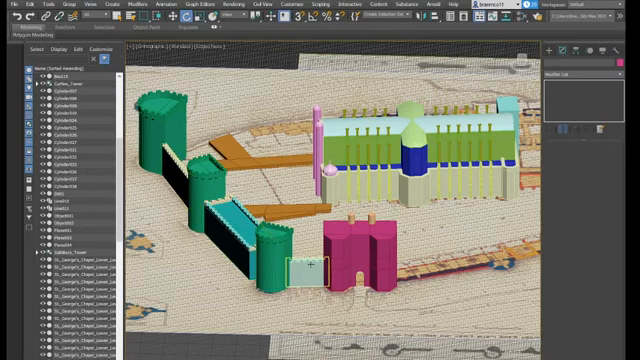